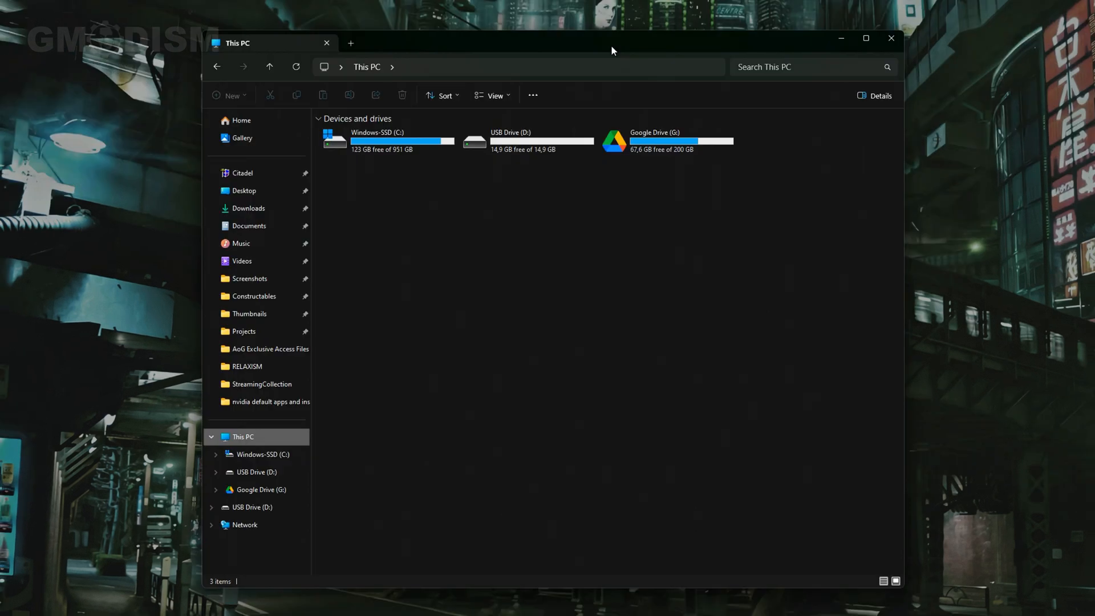
mouse_move(536, 172)
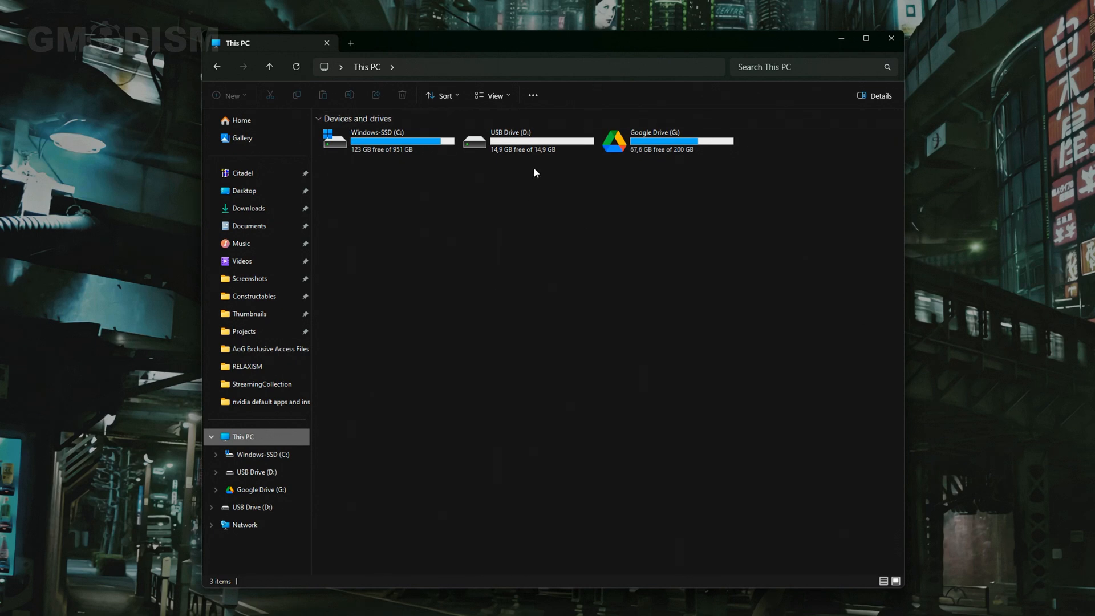
- Check USB Drive (D:) in This PC and close File Explorer
click(527, 141)
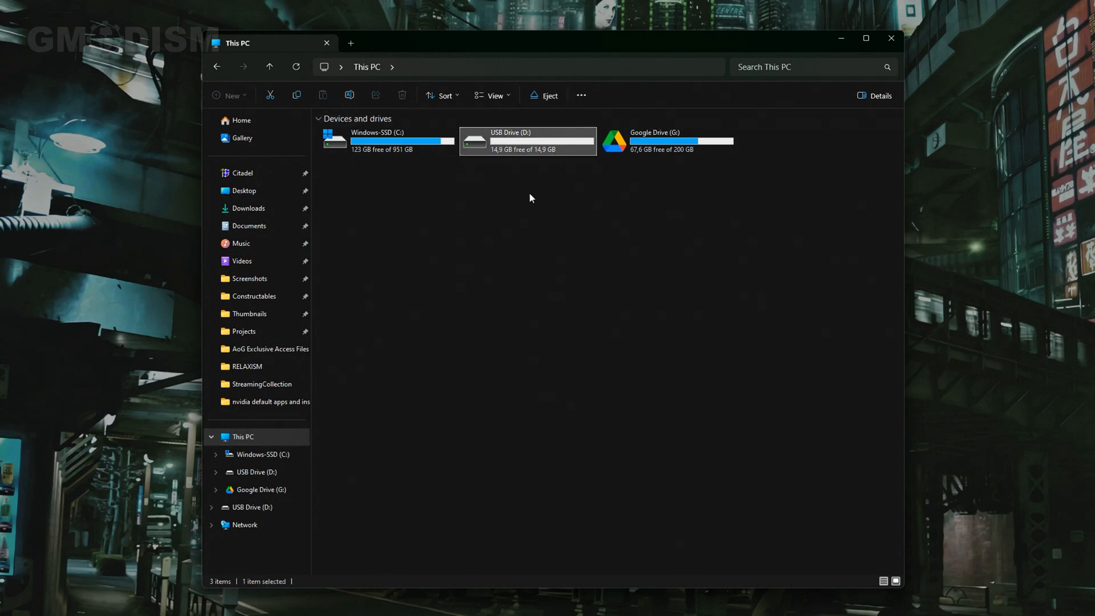
mouse_move(538, 220)
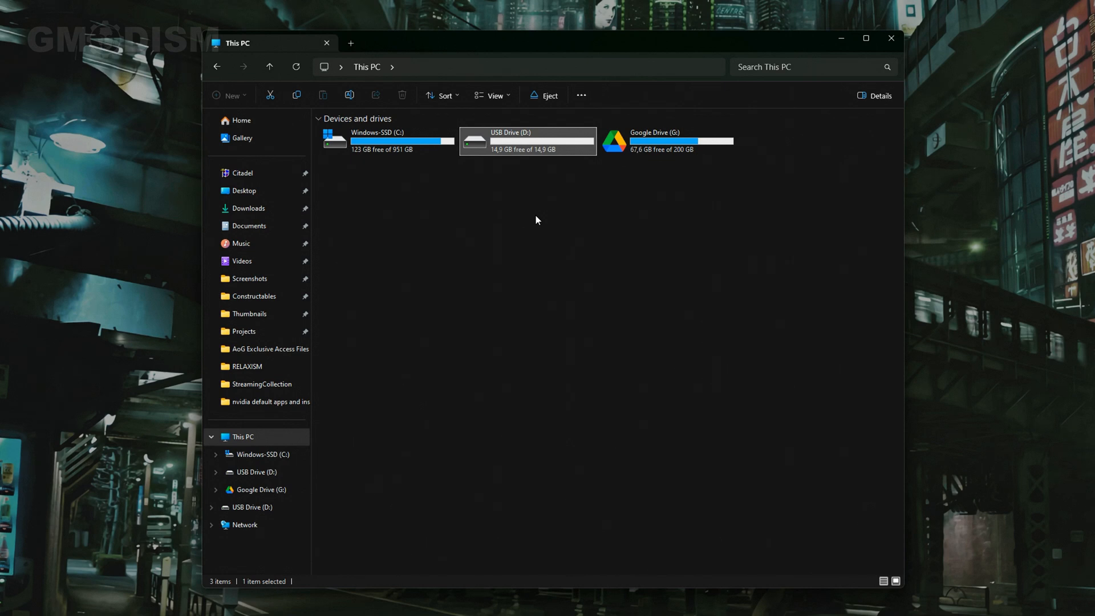
click(891, 39)
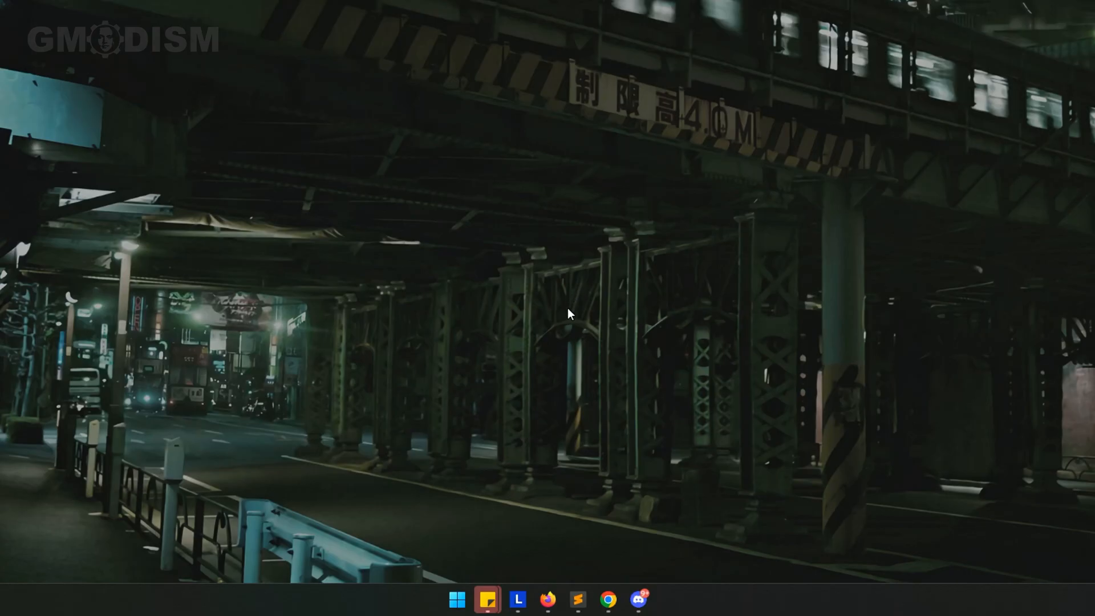
mouse_move(466, 572)
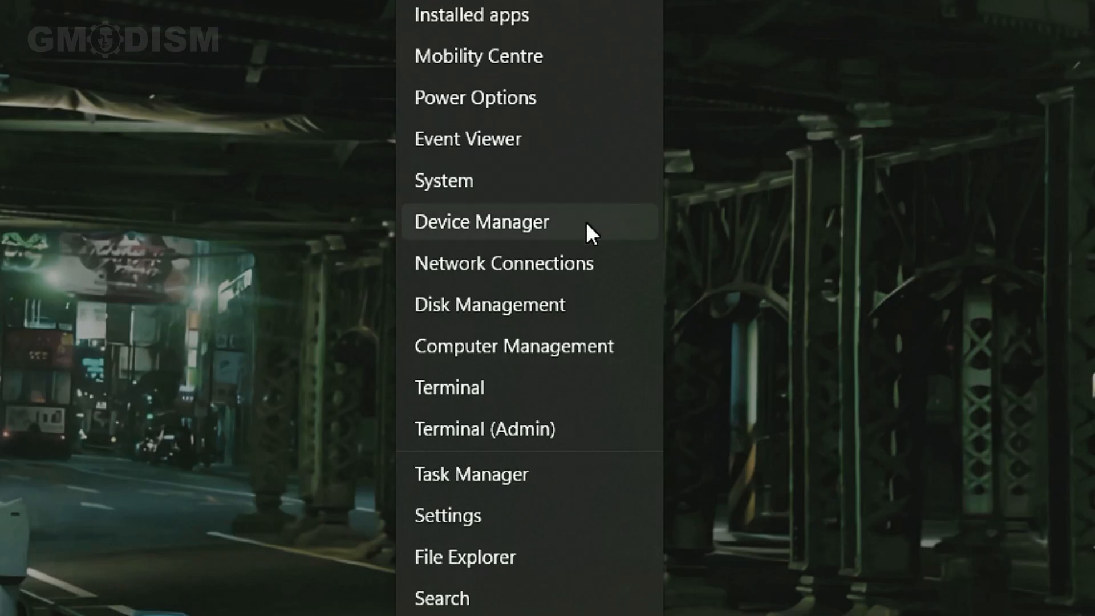
mouse_move(563, 306)
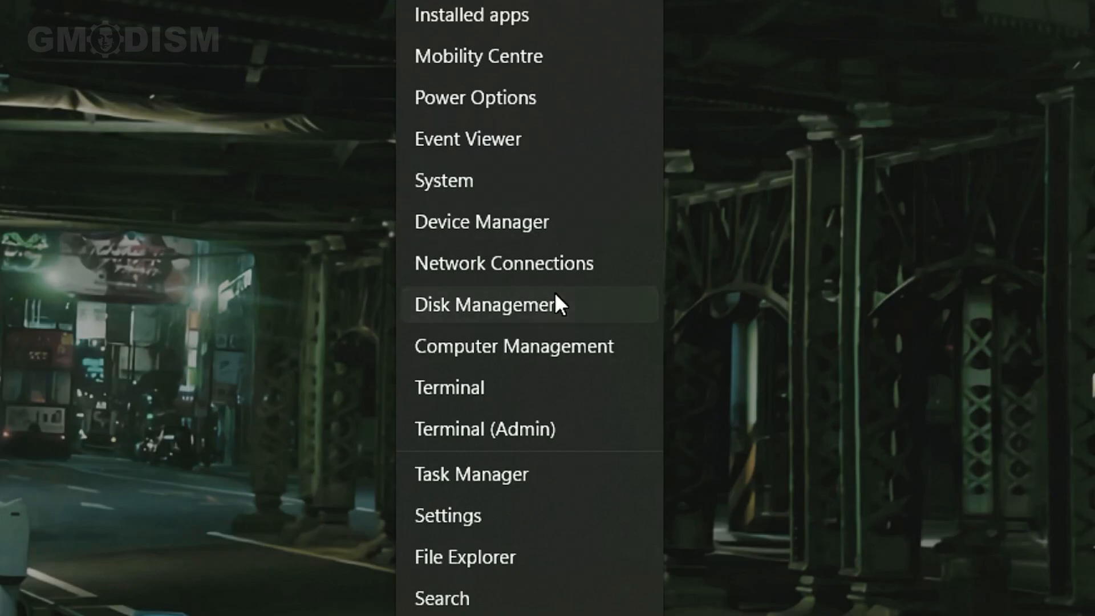
- Launch Disk Management from the Start button's power user menu
click(502, 303)
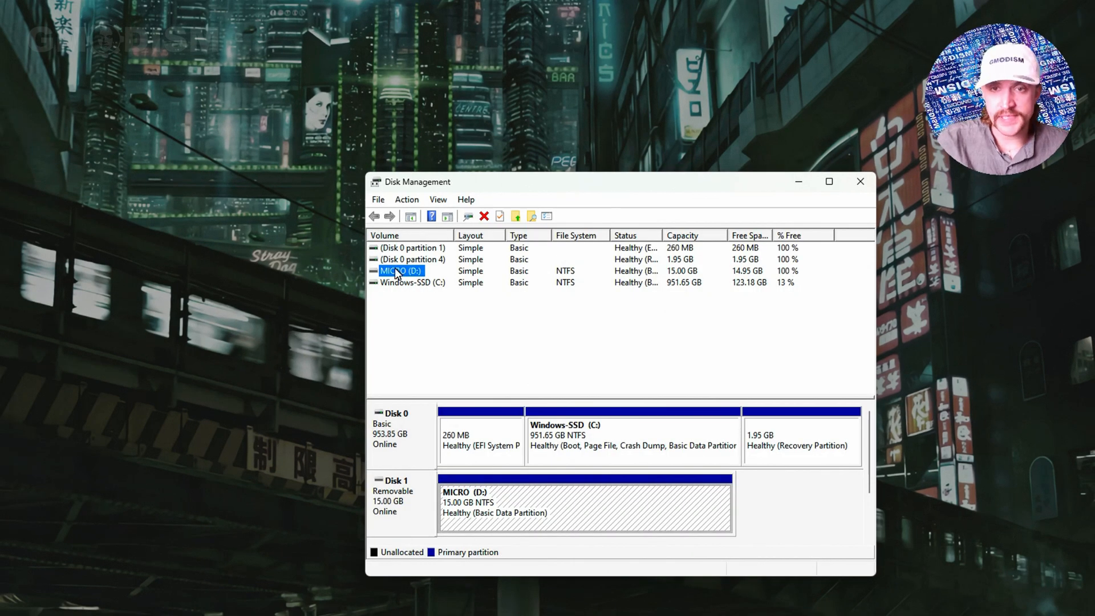
mouse_move(618, 276)
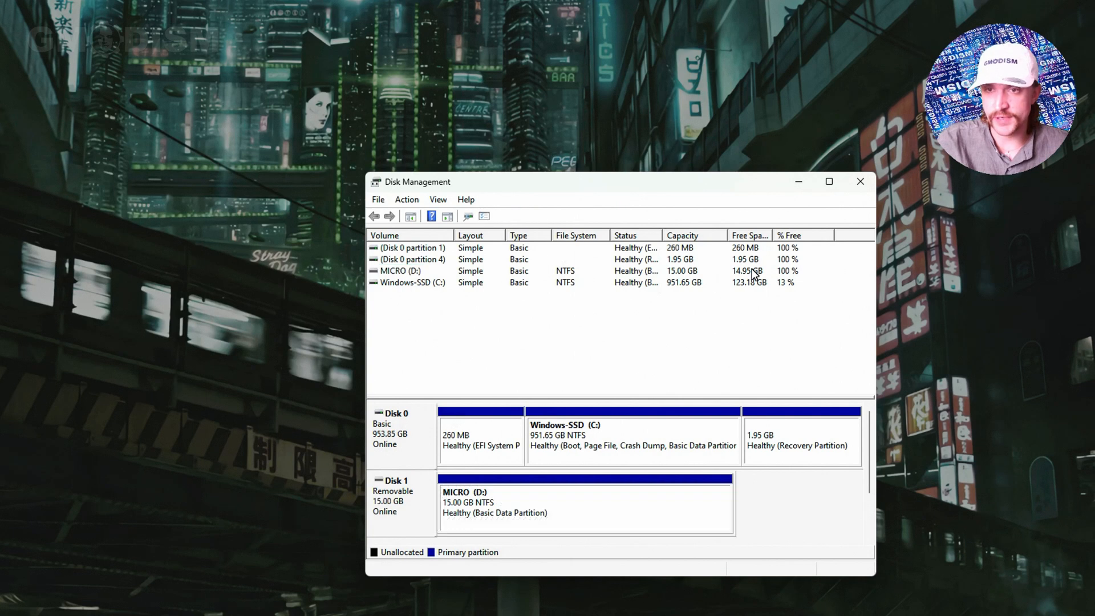
- Glance at File Explorer, then bring up the volume actions for MICRO (D:)
click(399, 271)
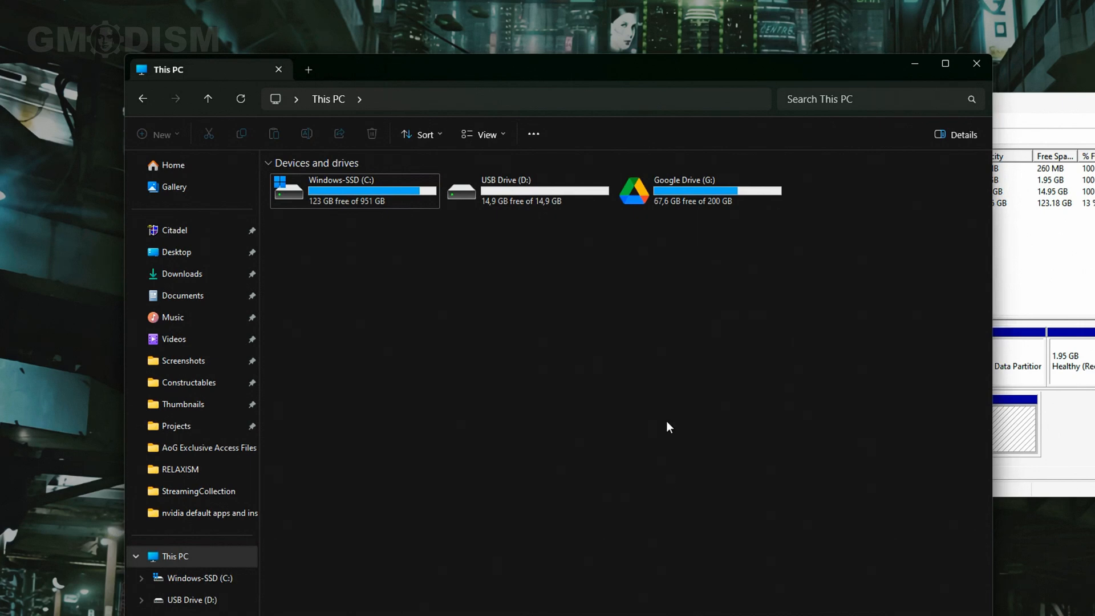
click(526, 192)
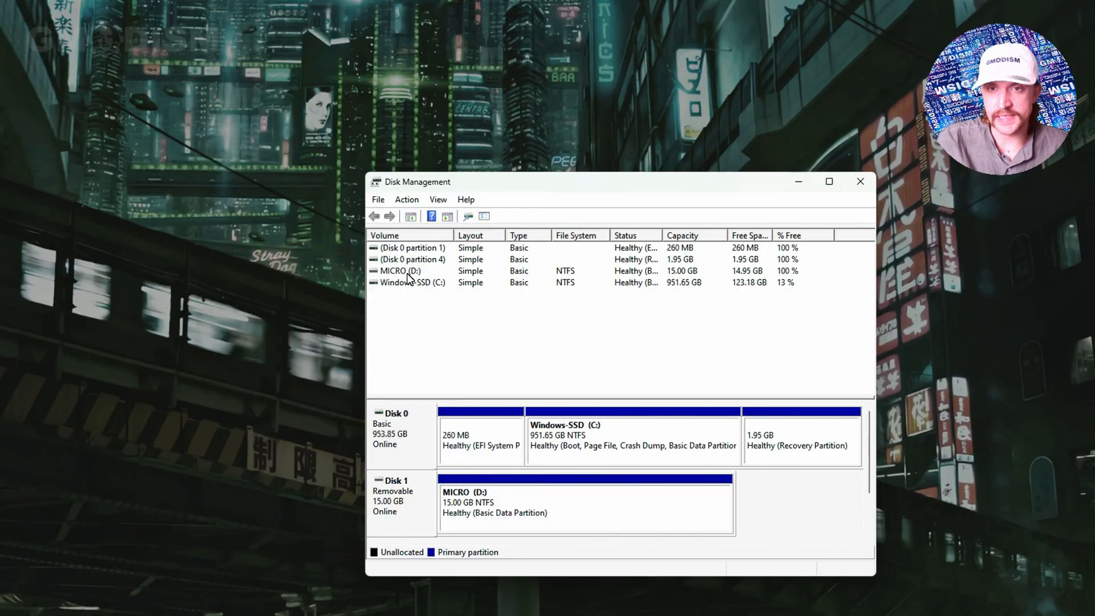
click(399, 271)
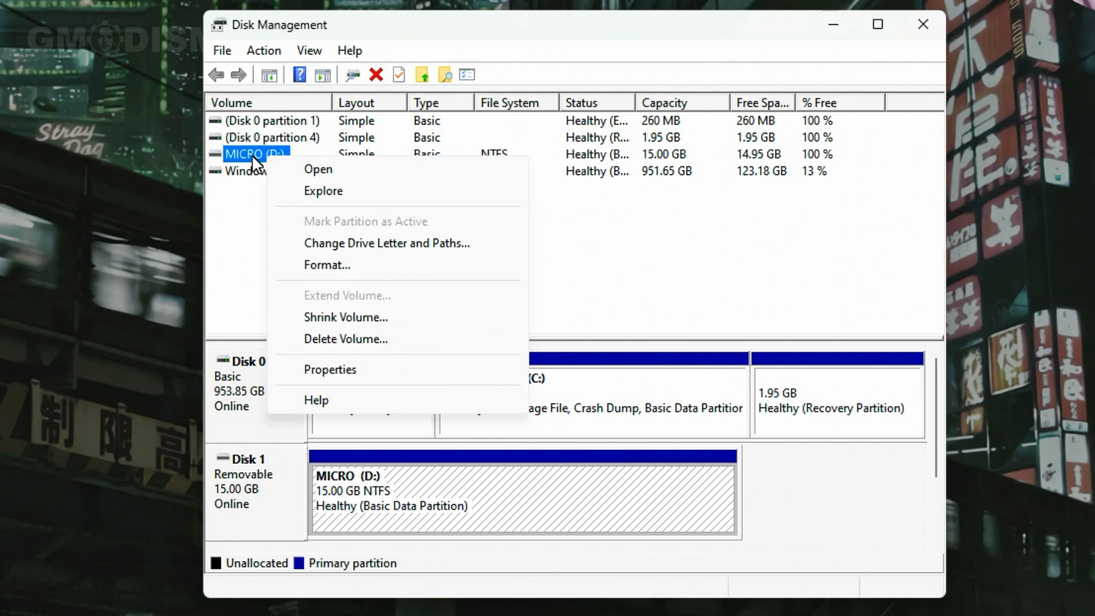
mouse_move(333, 276)
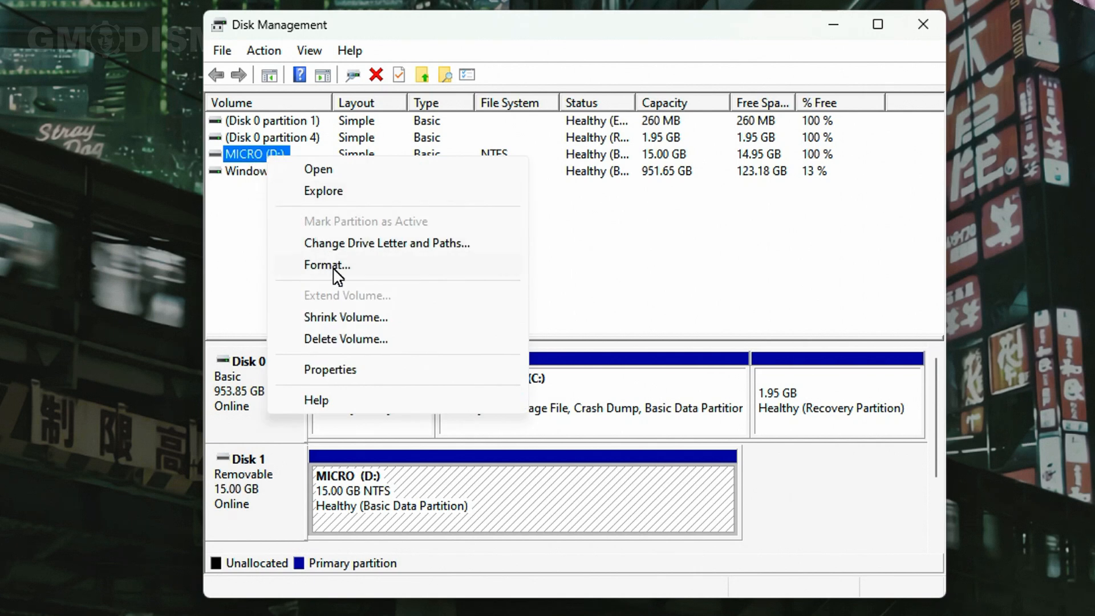
- Choose Format... for the MICRO (D:) volume
click(326, 265)
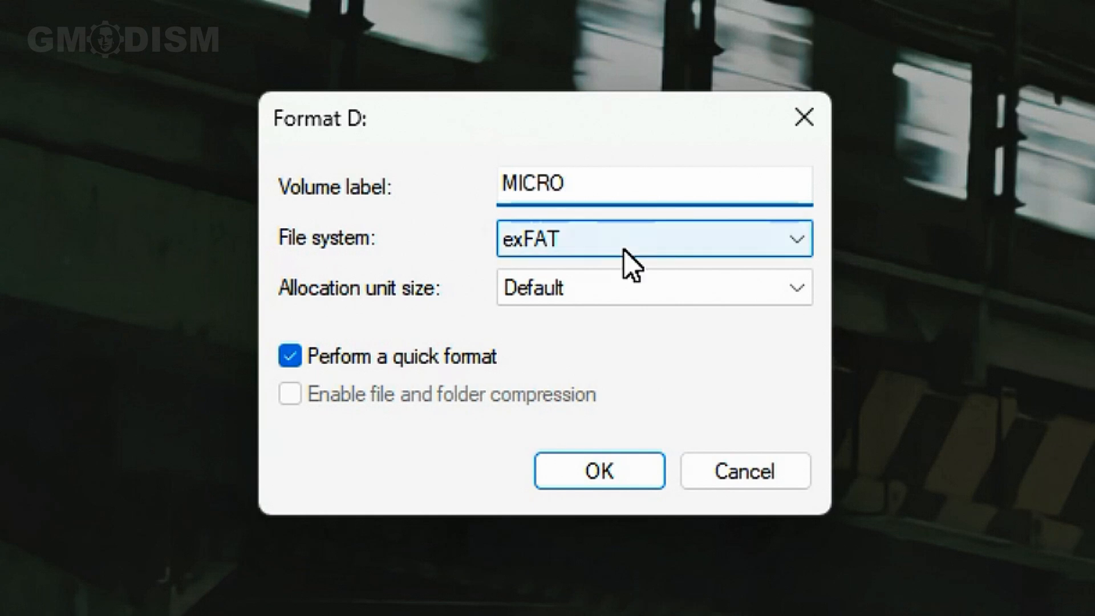
- Try NTFS as the file system for D:, then switch it to FAT32
click(655, 237)
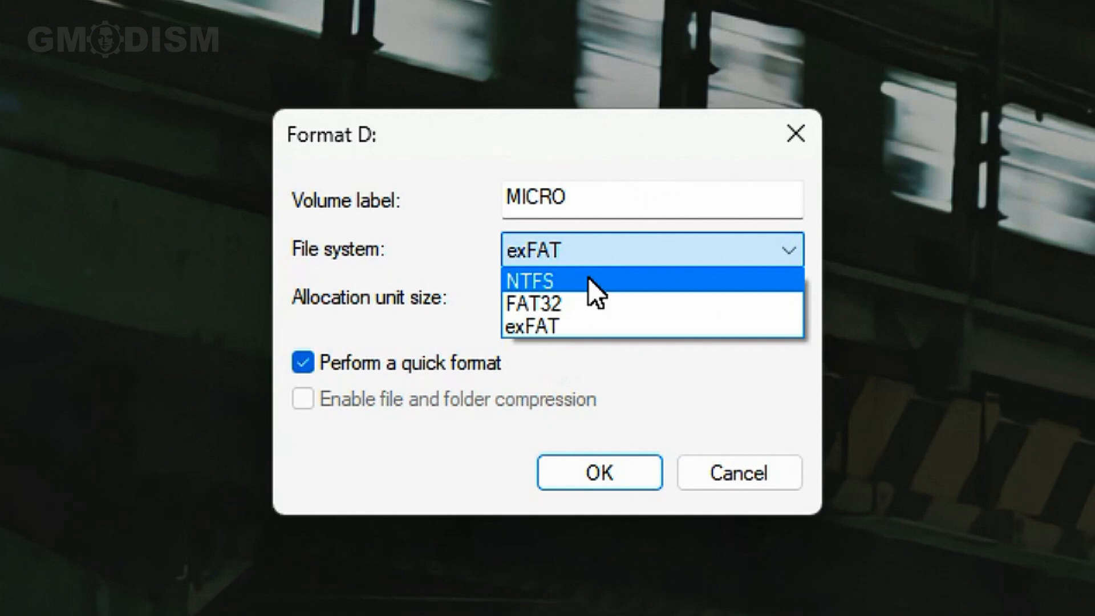
click(533, 282)
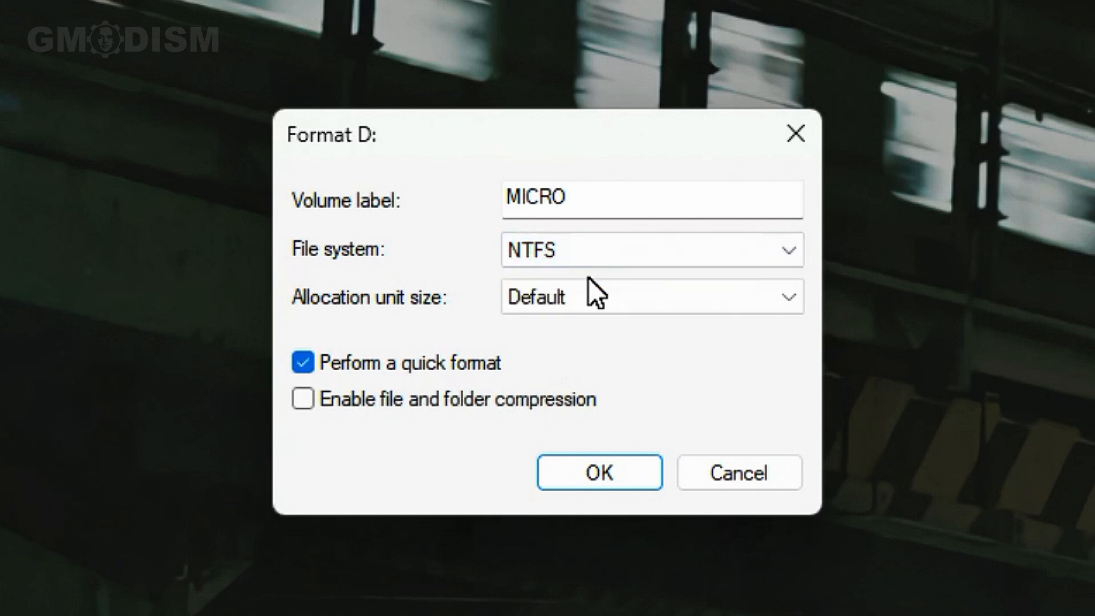
click(651, 250)
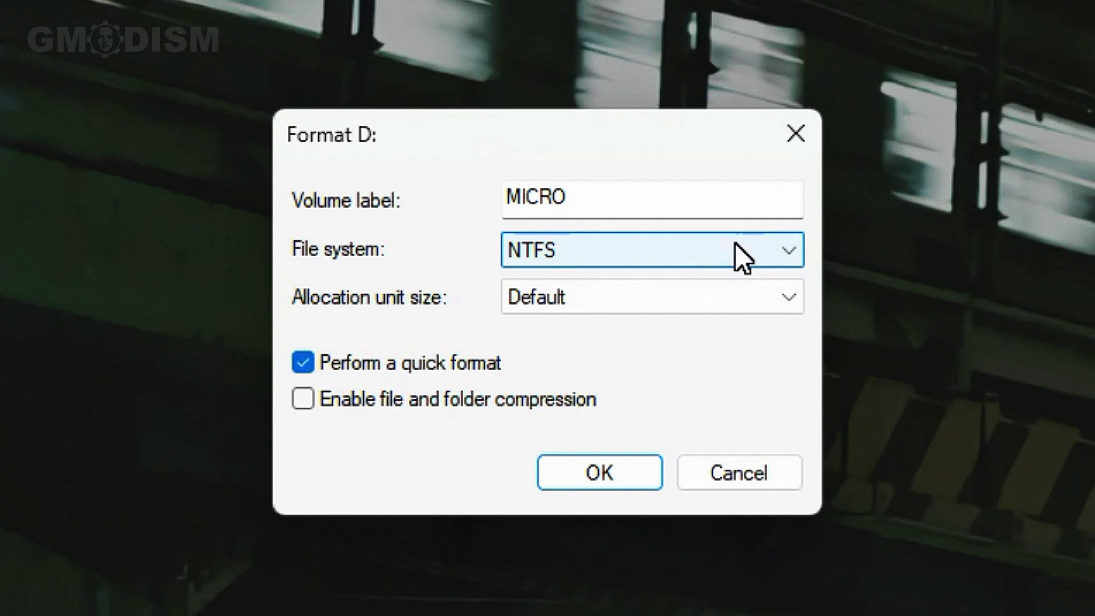
click(788, 250)
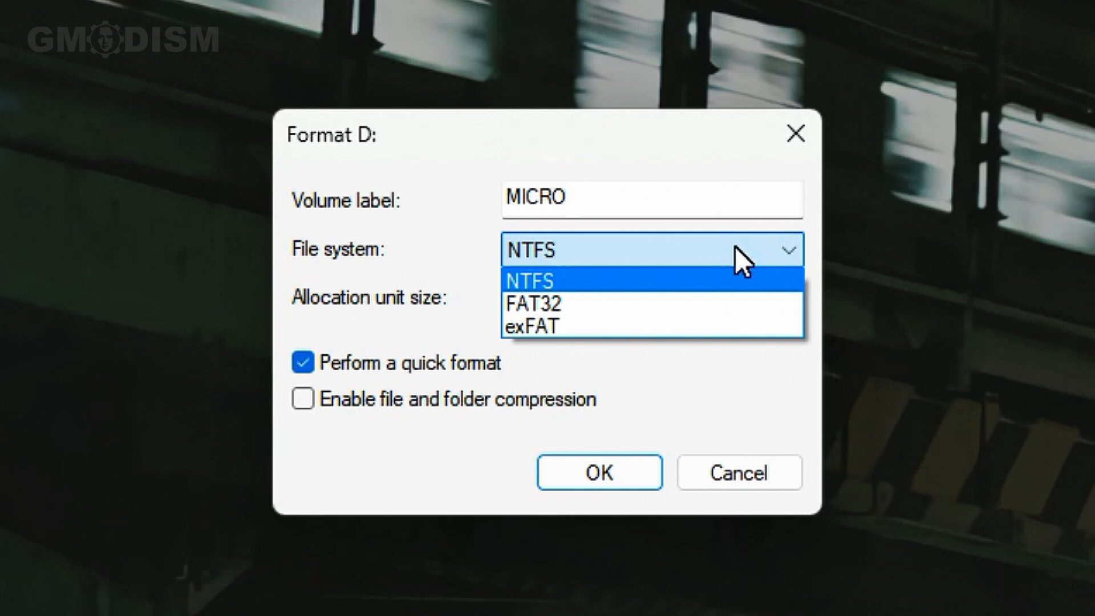
click(532, 303)
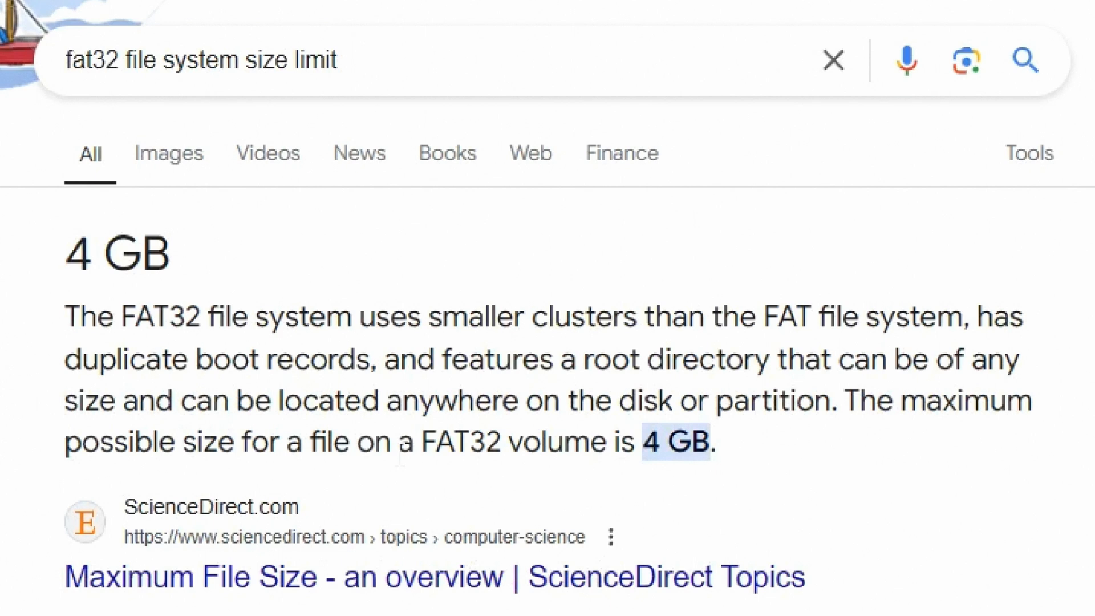
mouse_move(851, 460)
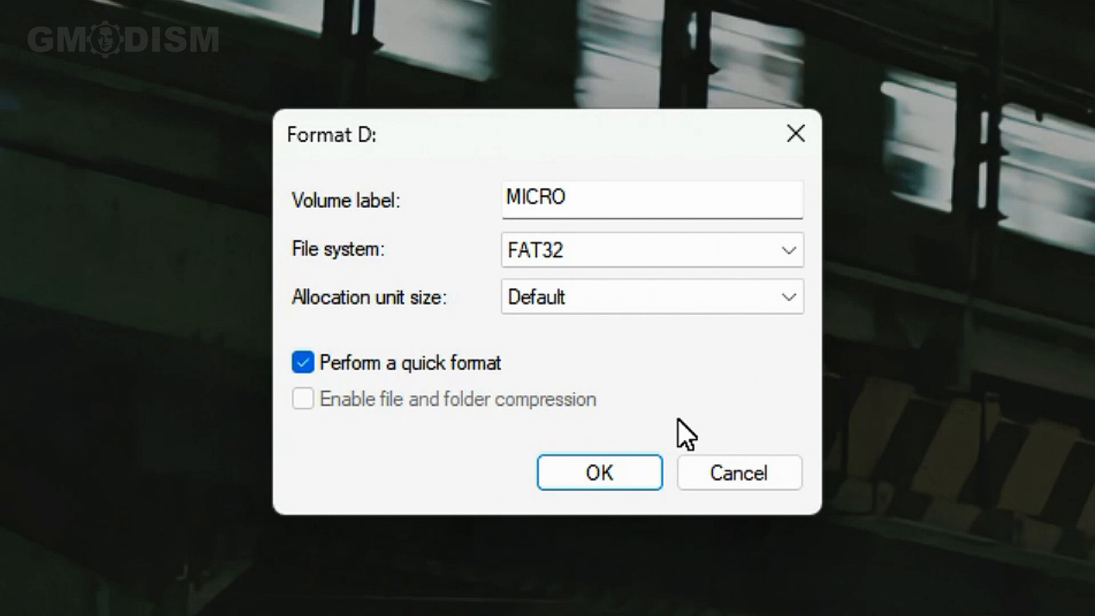
mouse_move(793, 132)
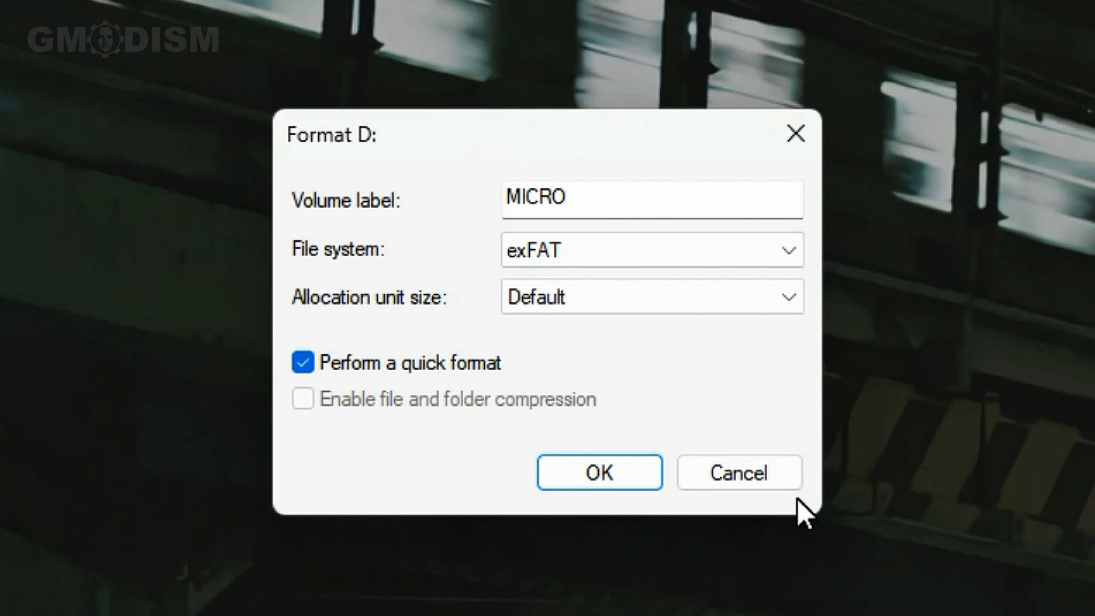
- Switch the D: file system from FAT32 to exFAT, keeping label MICRO and quick format
click(652, 250)
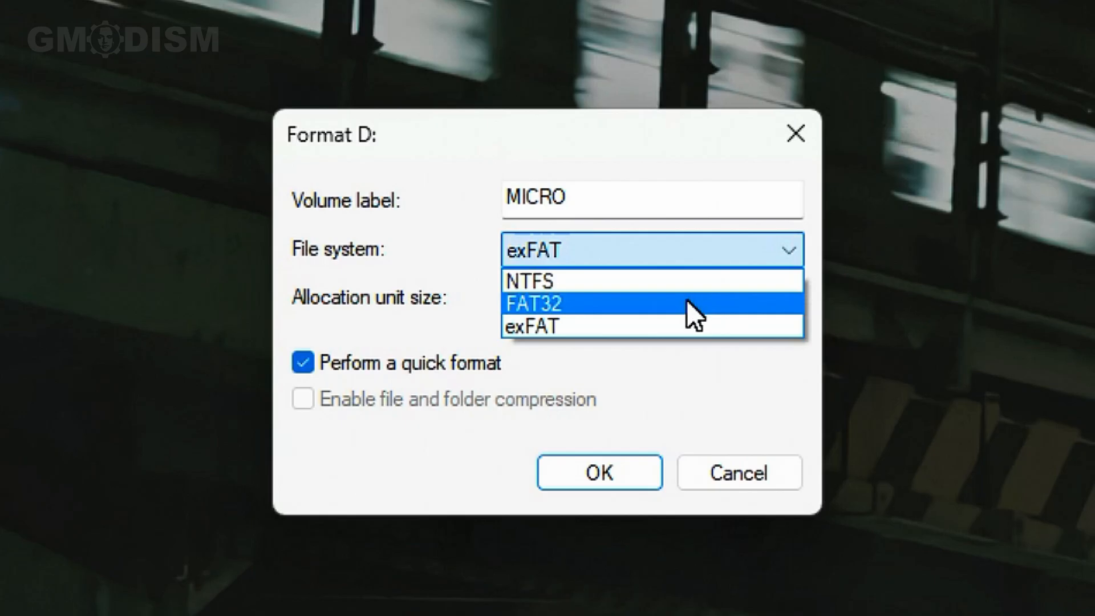
click(543, 304)
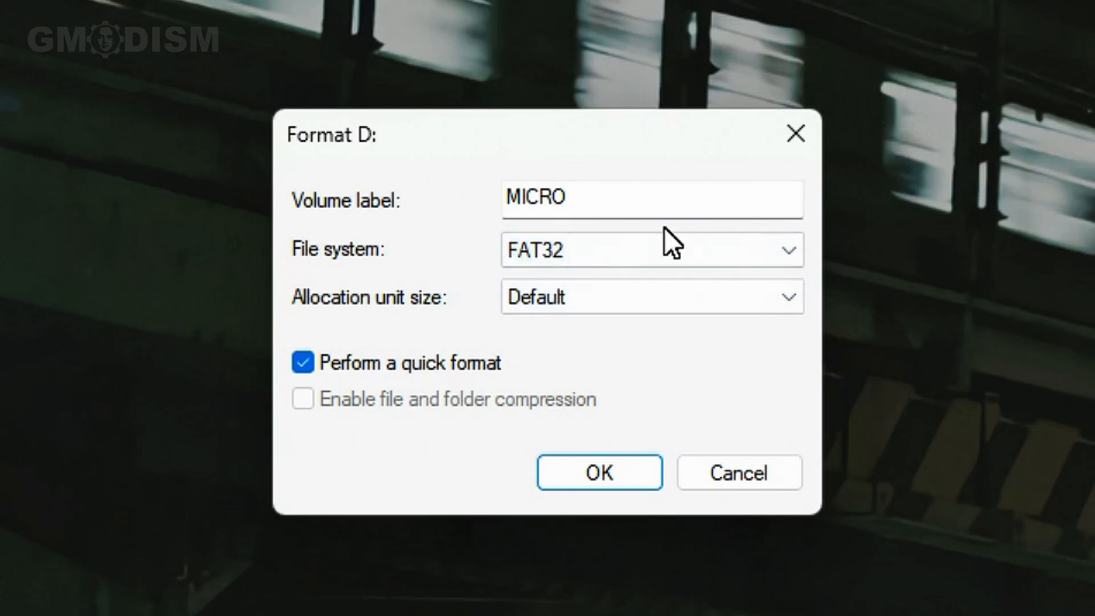
click(660, 250)
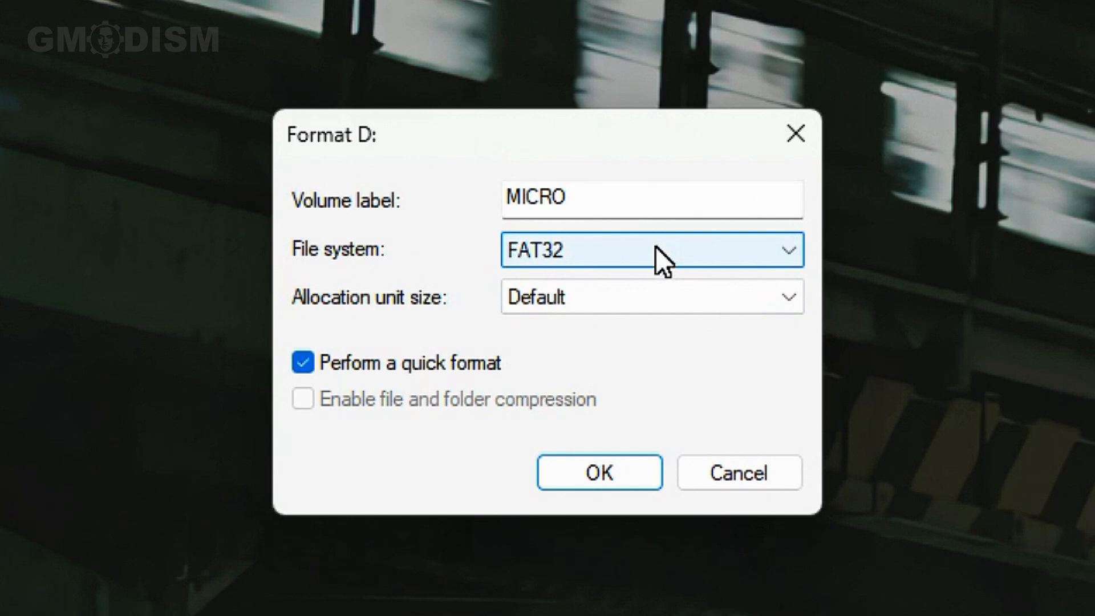
click(654, 250)
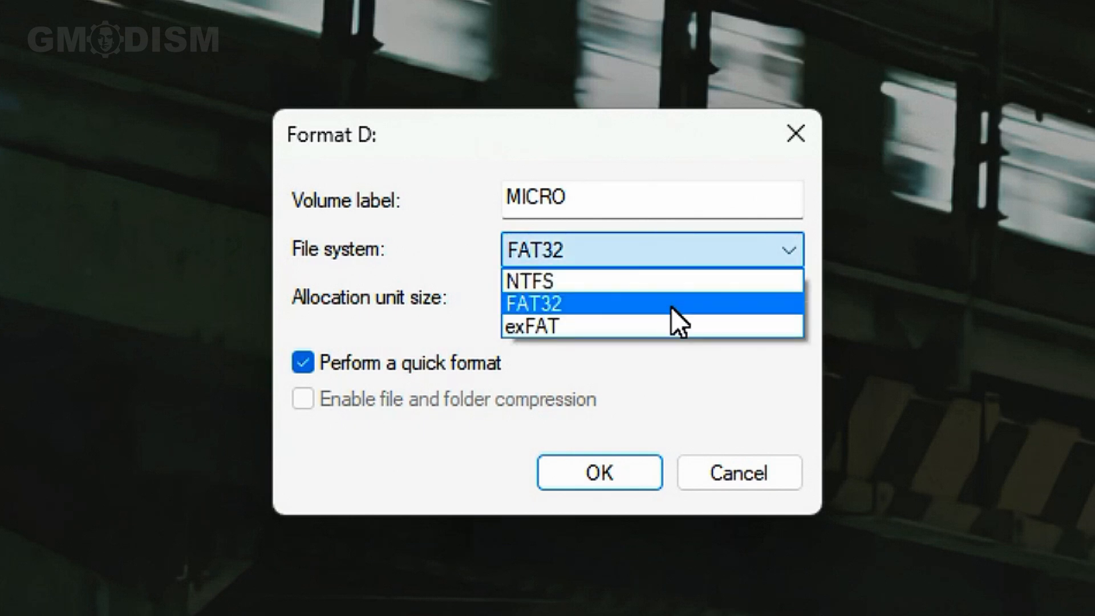
mouse_move(678, 335)
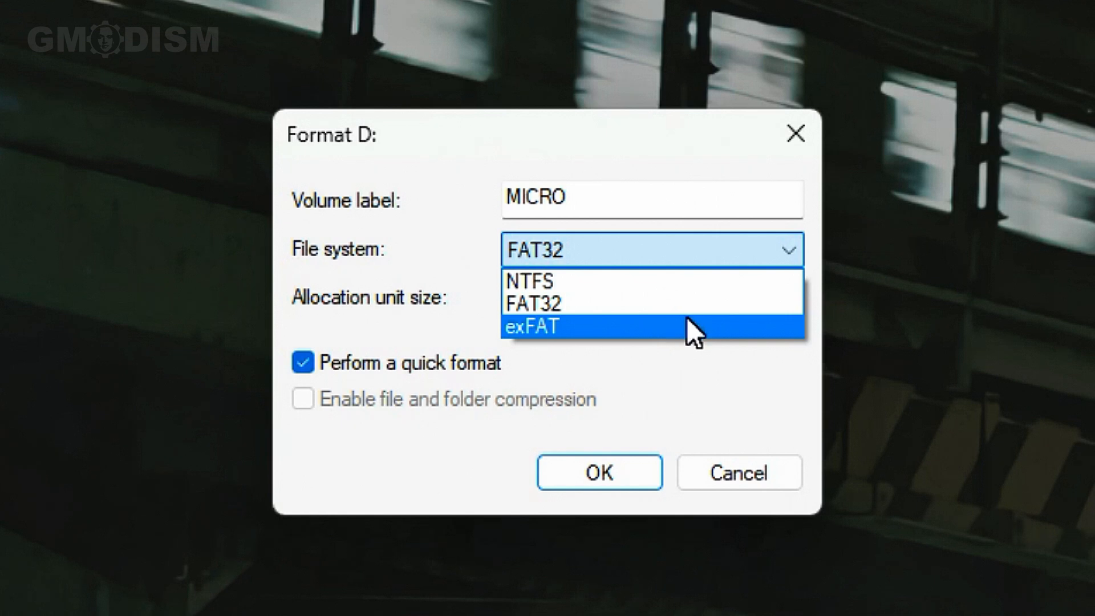
click(532, 324)
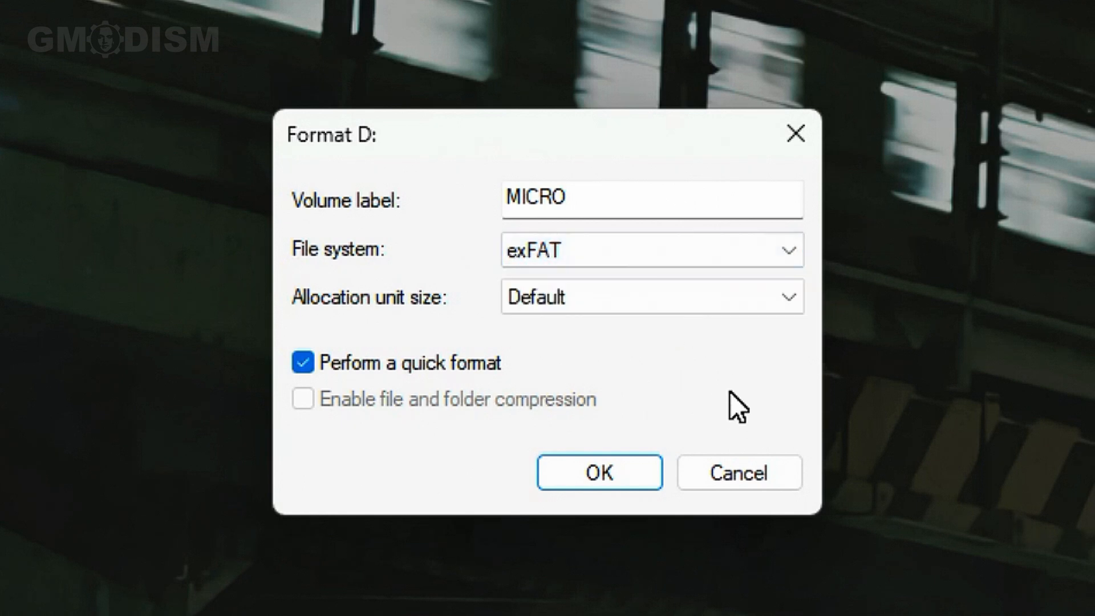
mouse_move(736, 388)
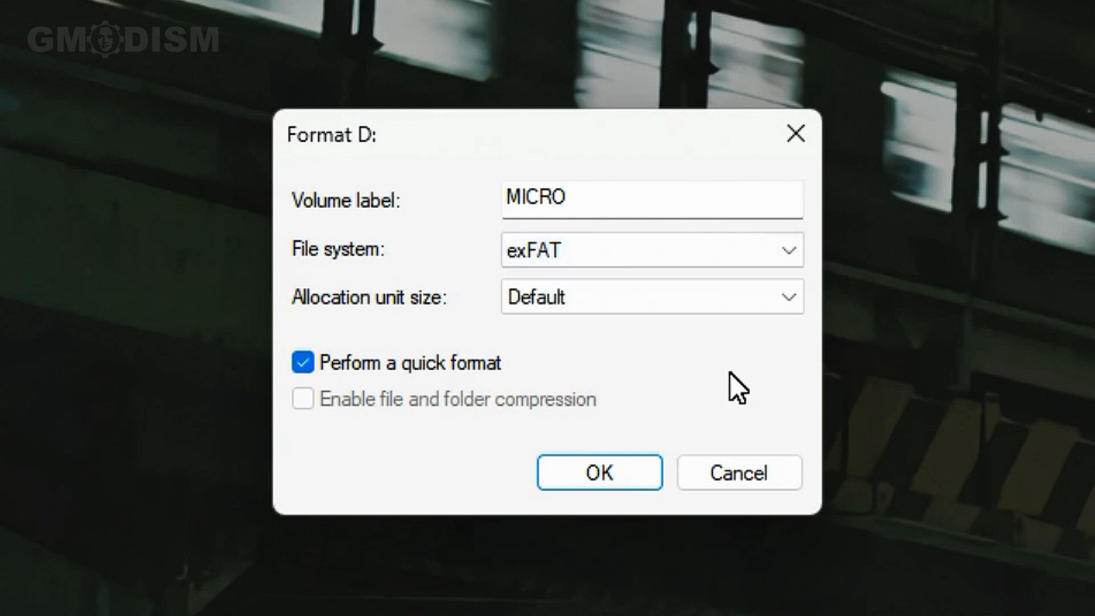
- Review the FAT32 and NTFS options in the file system list
click(651, 296)
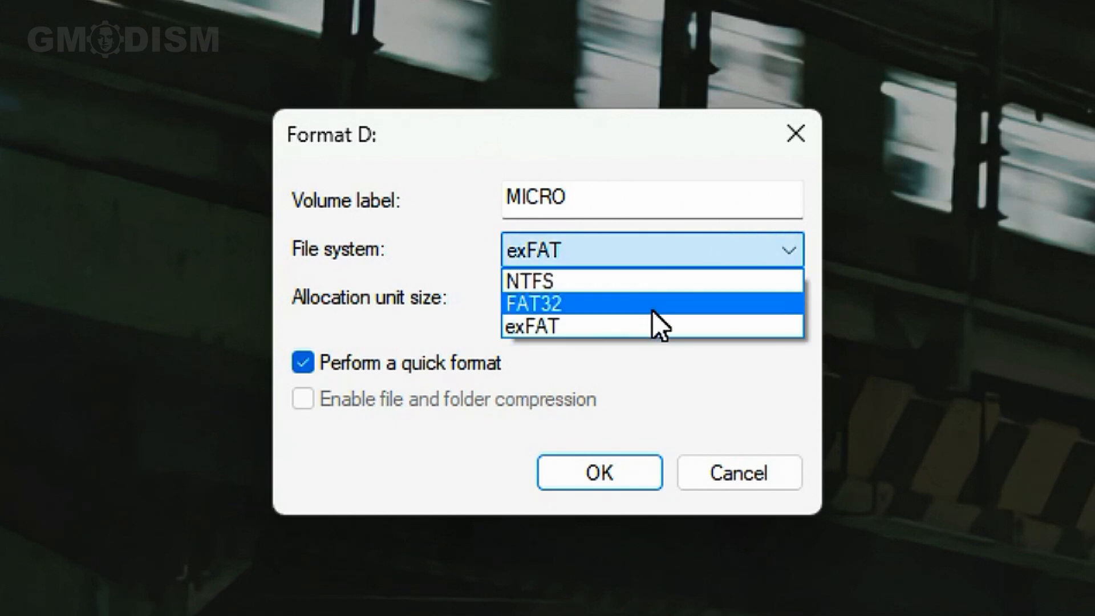
click(554, 303)
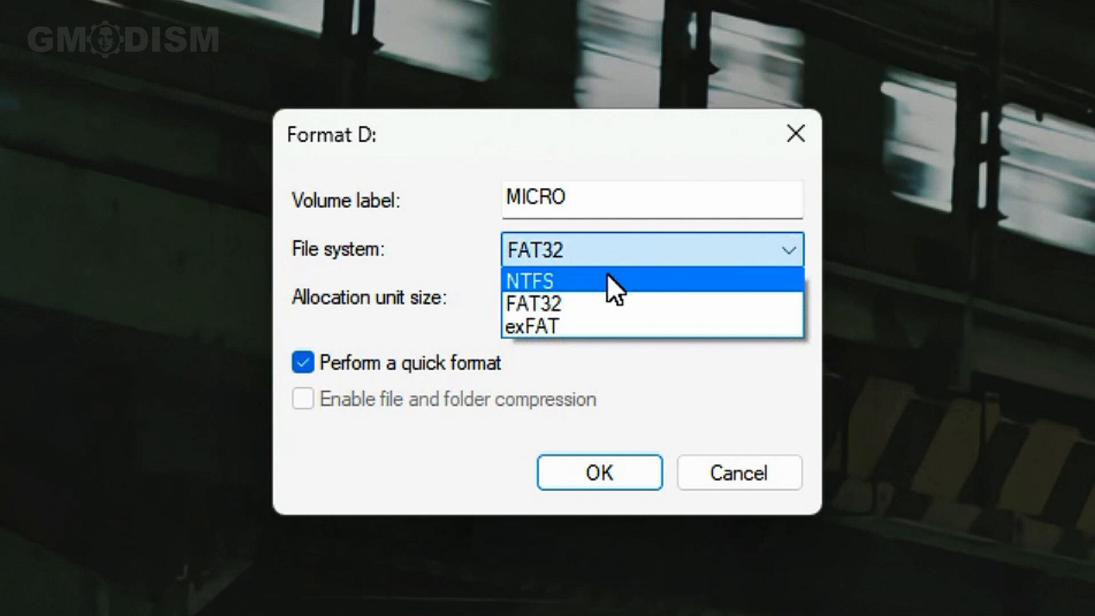
click(531, 281)
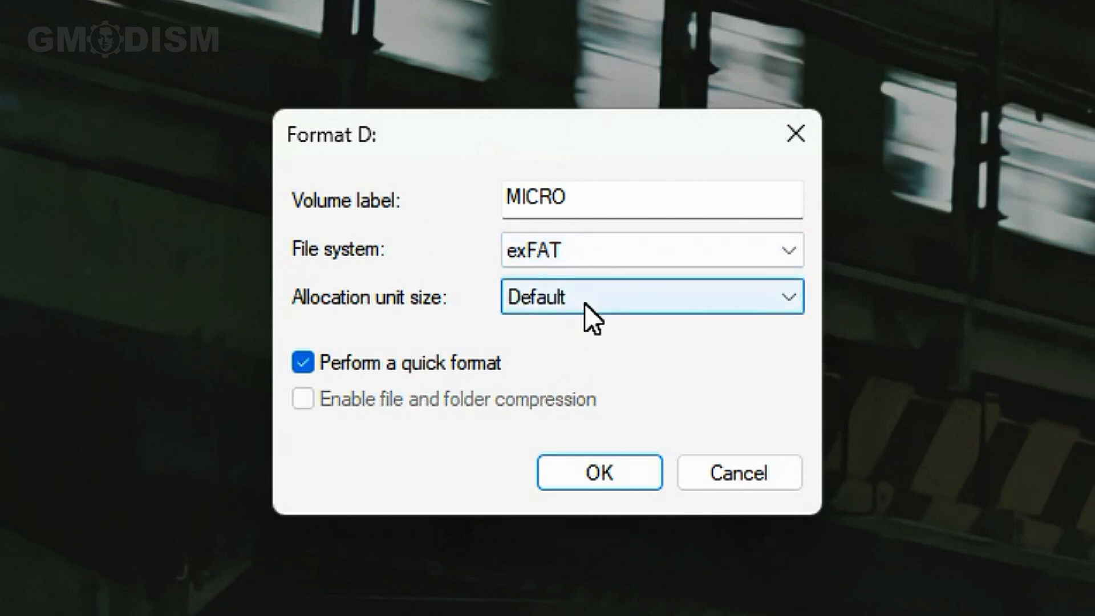
click(651, 297)
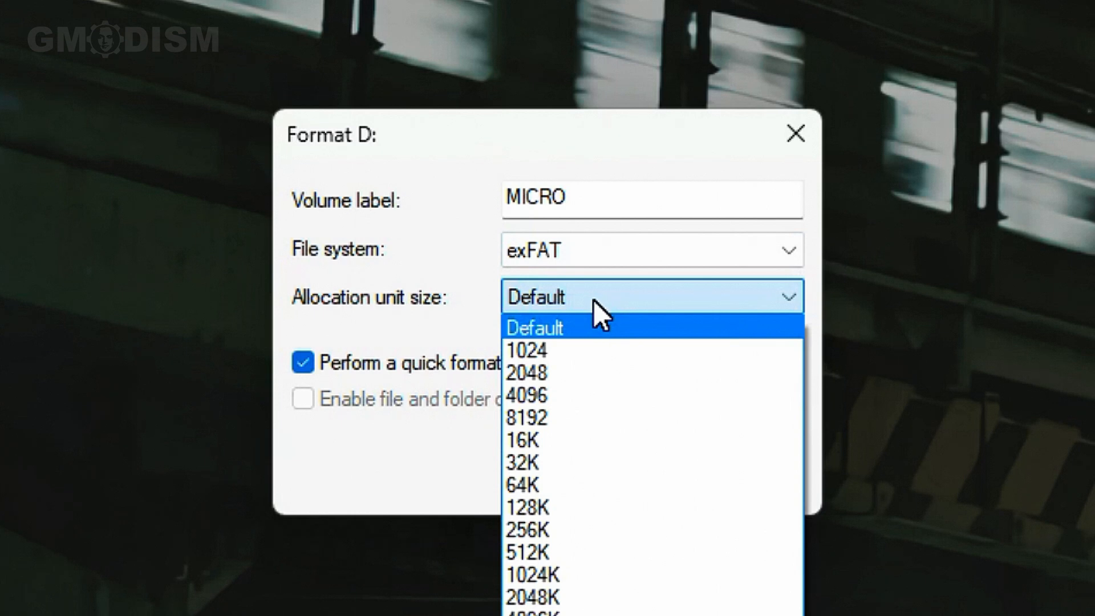
click(535, 328)
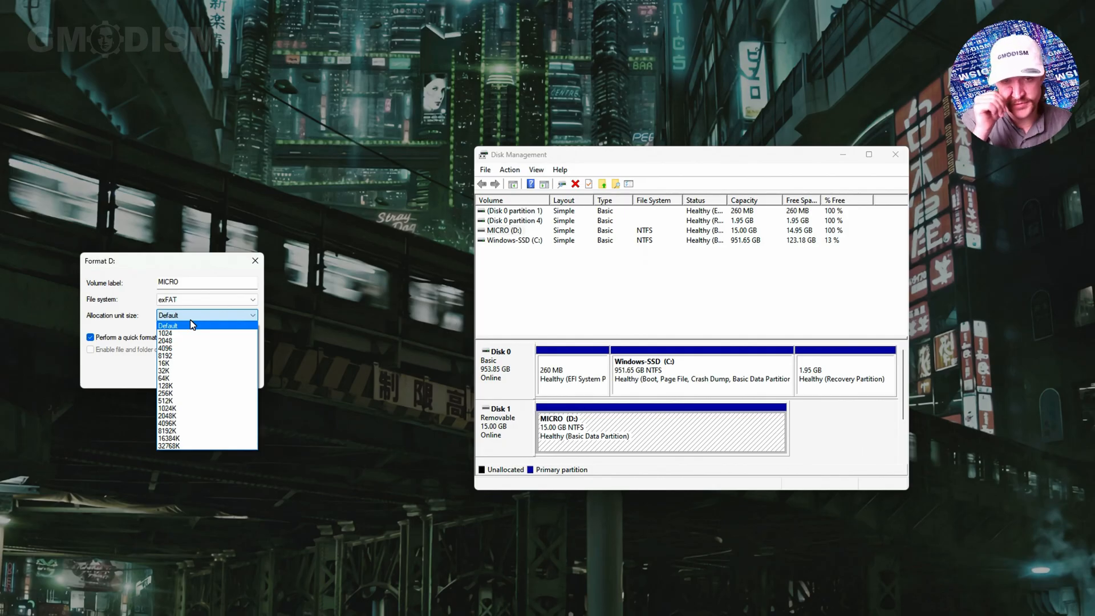
click(167, 325)
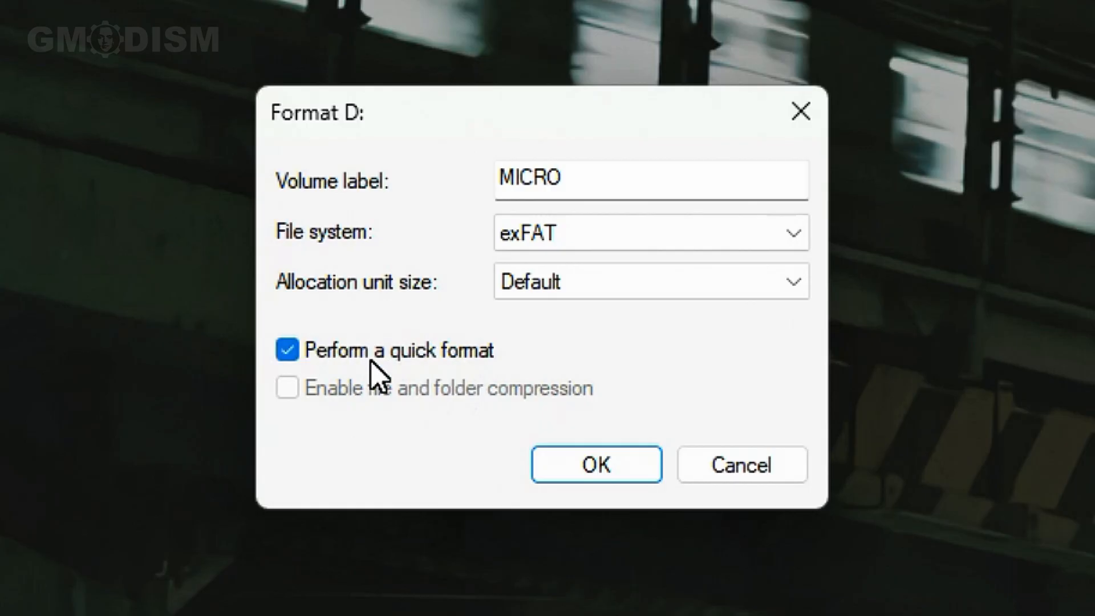
click(288, 350)
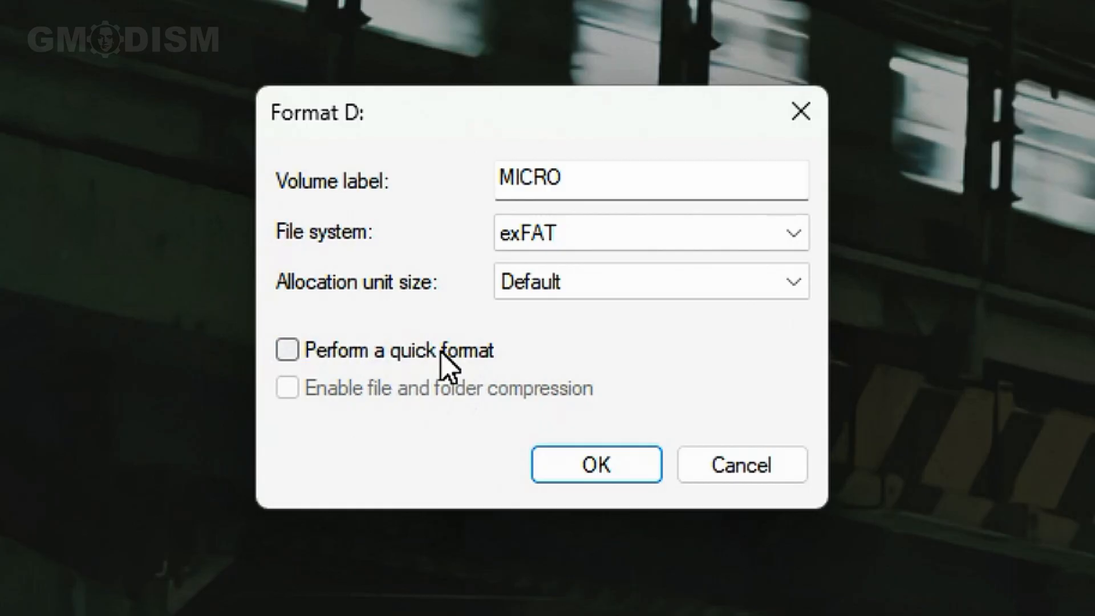
click(287, 350)
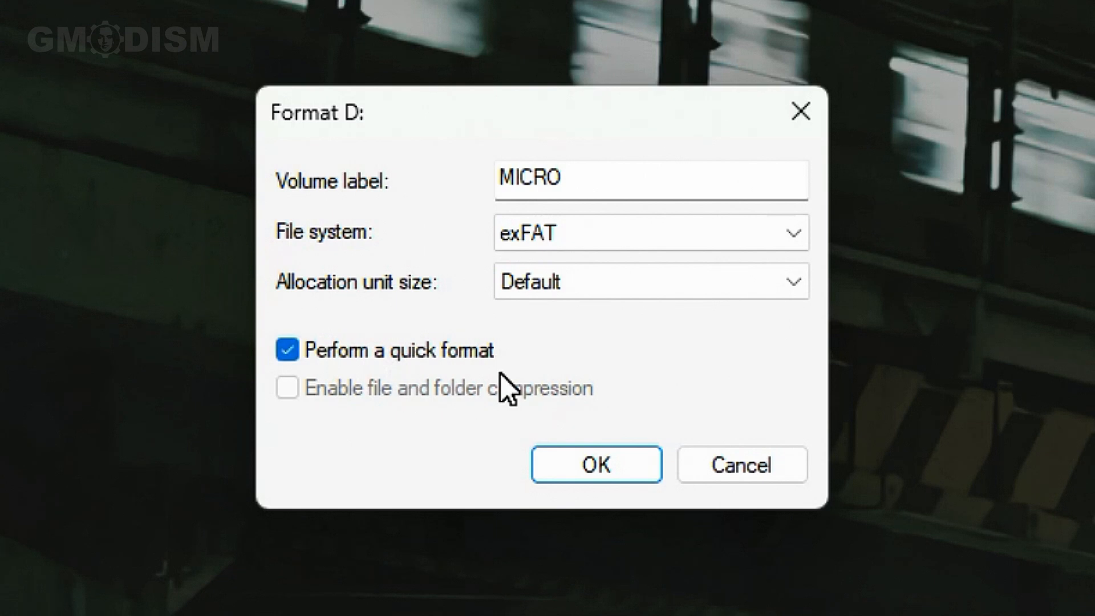
mouse_move(554, 358)
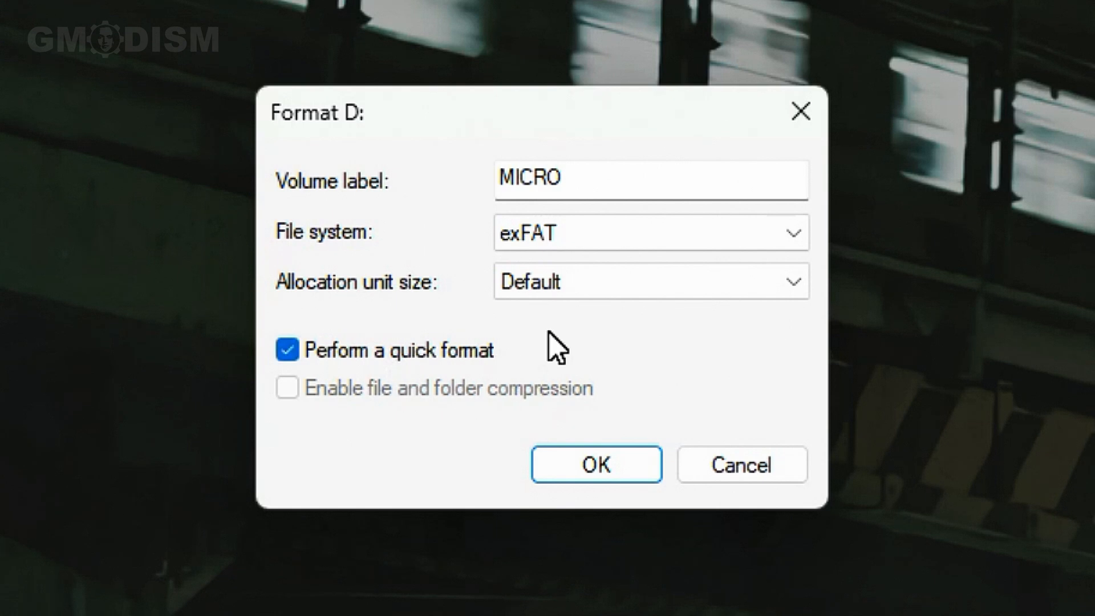
mouse_move(474, 406)
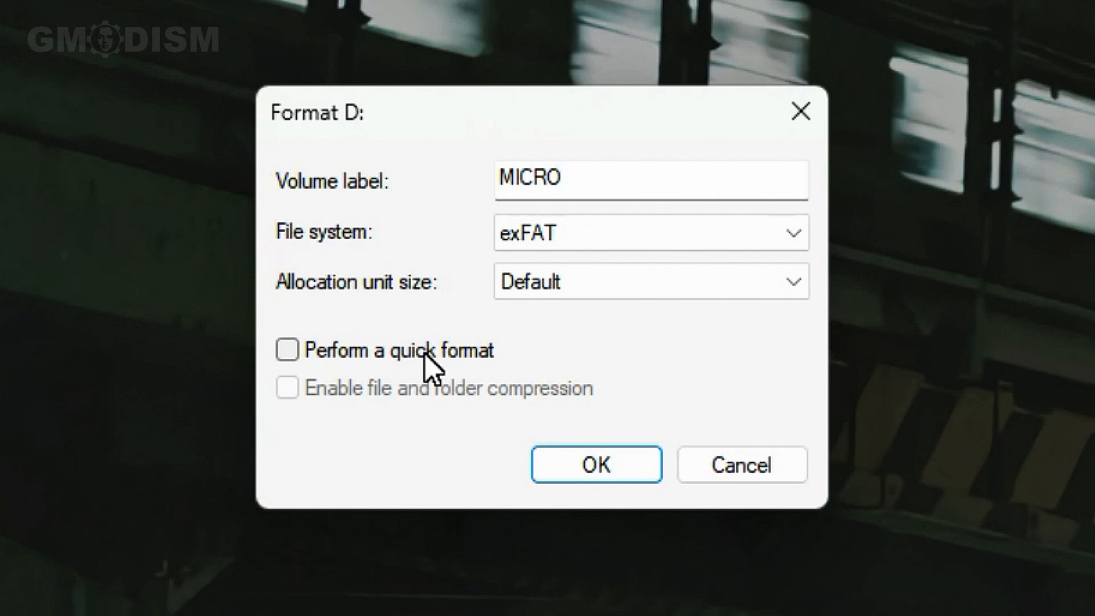
click(287, 350)
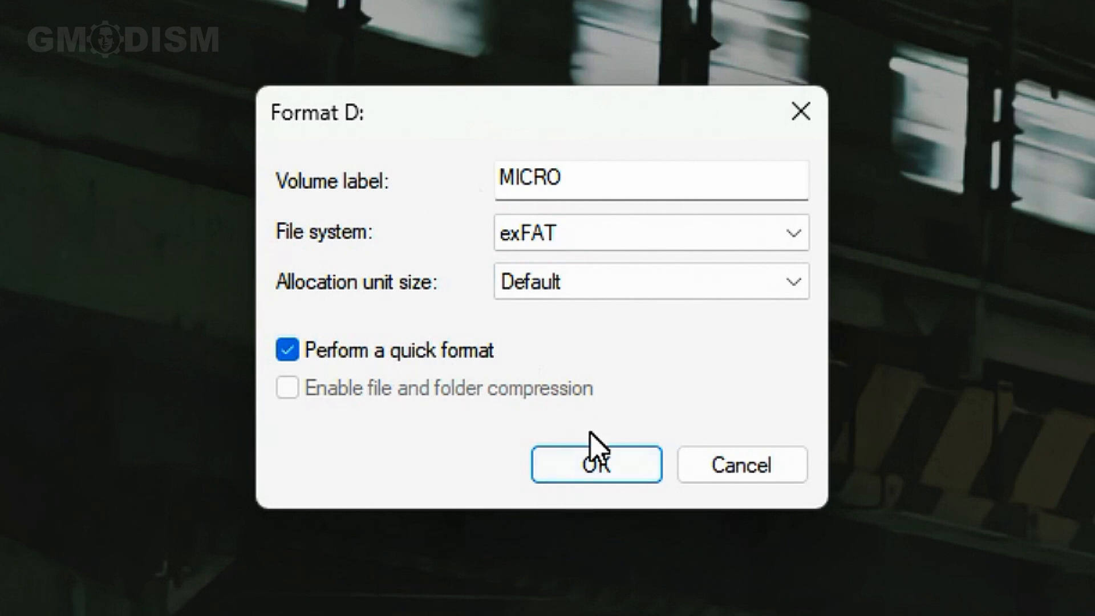
click(596, 465)
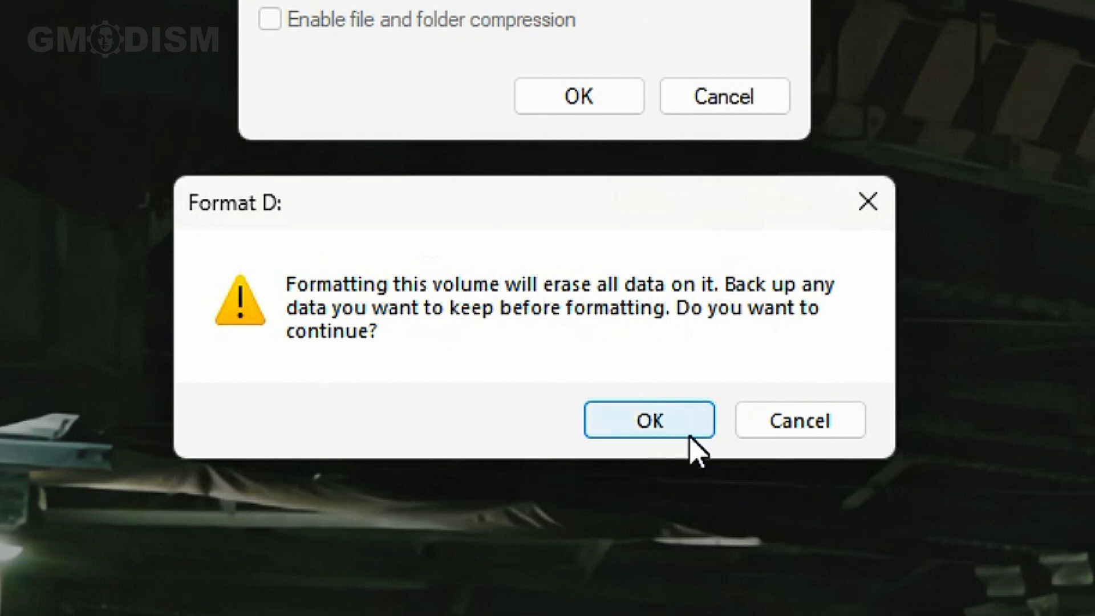
mouse_move(691, 421)
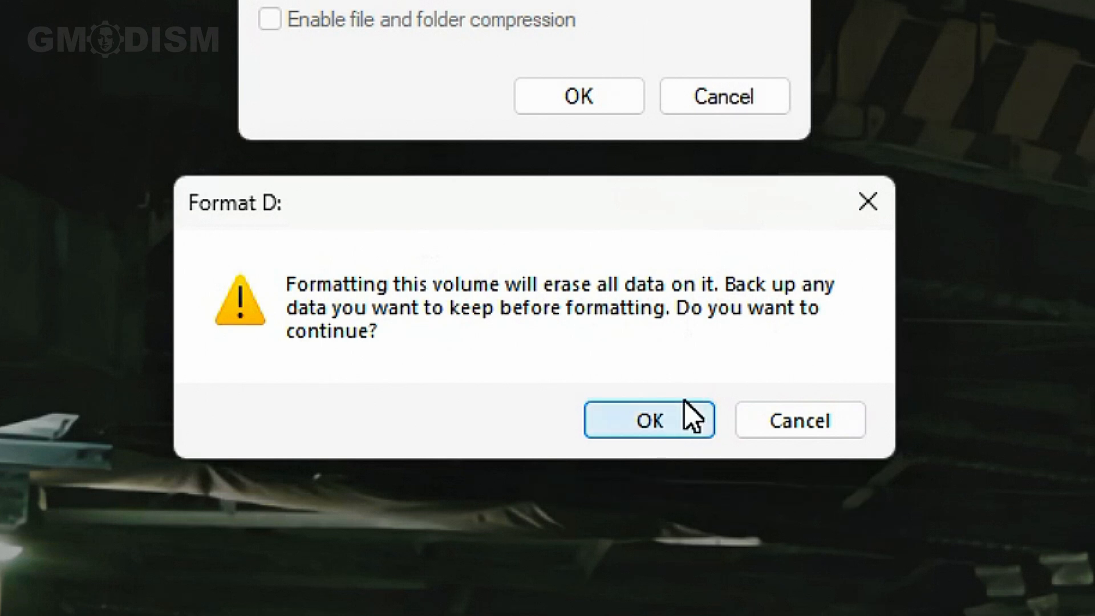
- Confirm erasing D:, then explore the freshly formatted exFAT MICRO volume in File Explorer
click(649, 420)
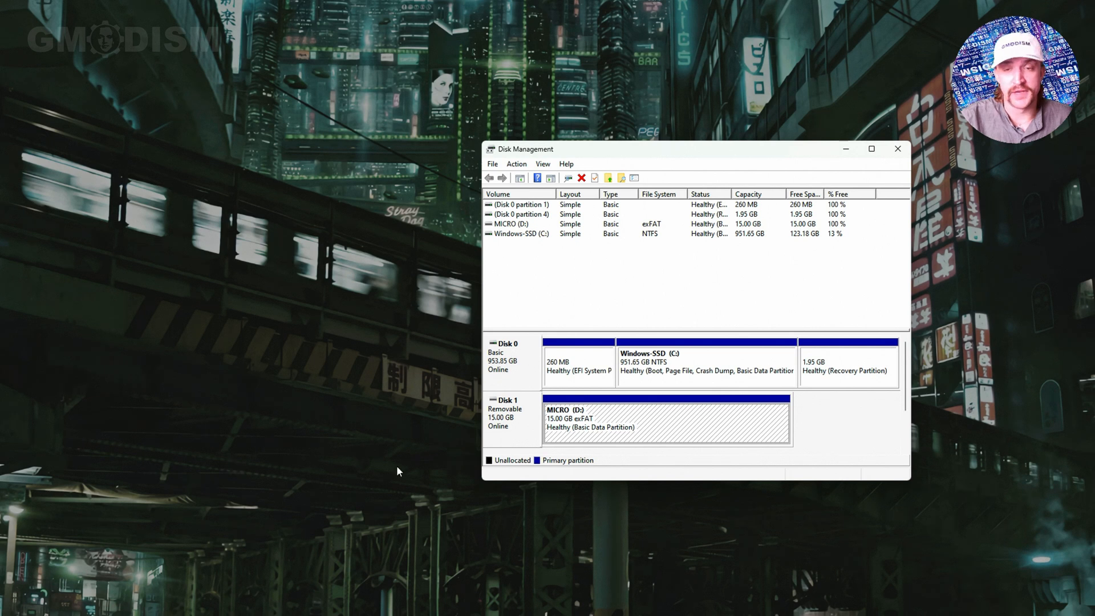
right_click(657, 418)
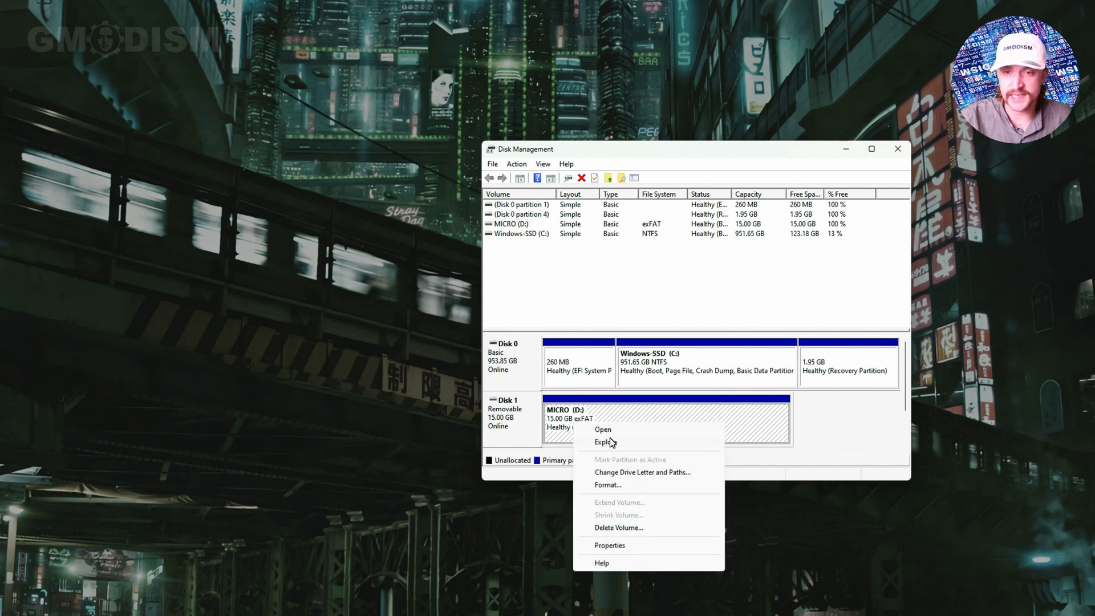
click(602, 429)
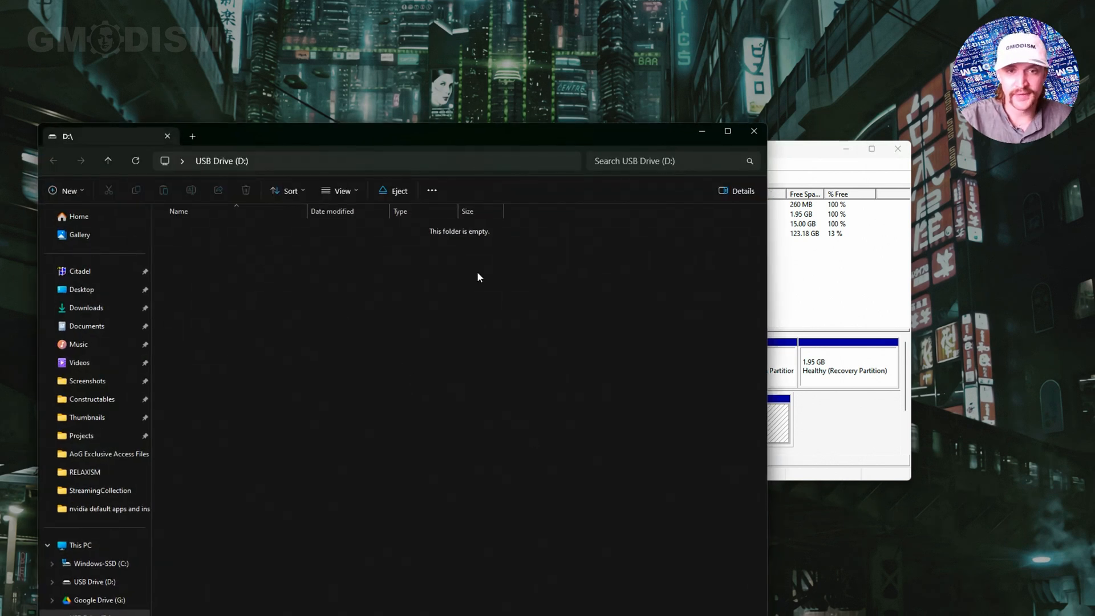
mouse_move(107, 290)
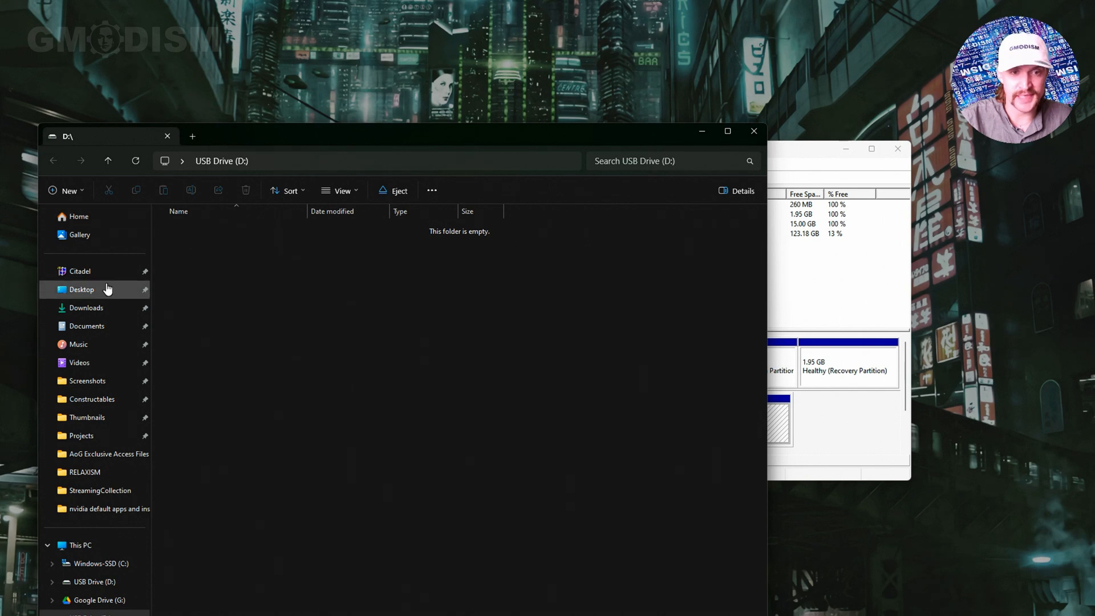